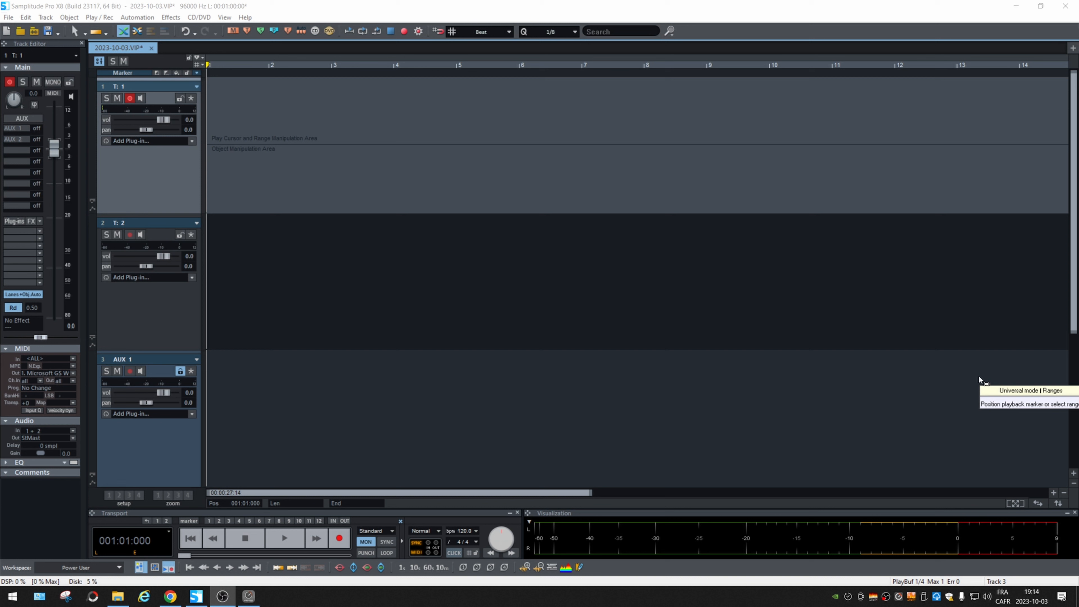
pyautogui.moveTo(649, 6)
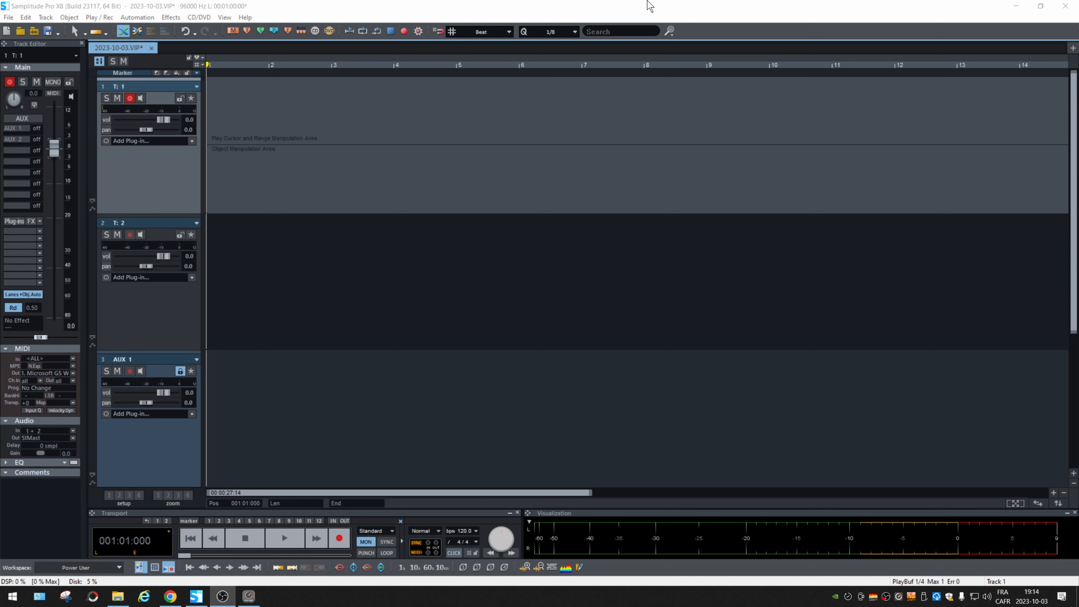
# Insert Addictive Drums 2 on track 1 from the Plug-in browser, bringing up its routing dialog
pyautogui.click(131, 142)
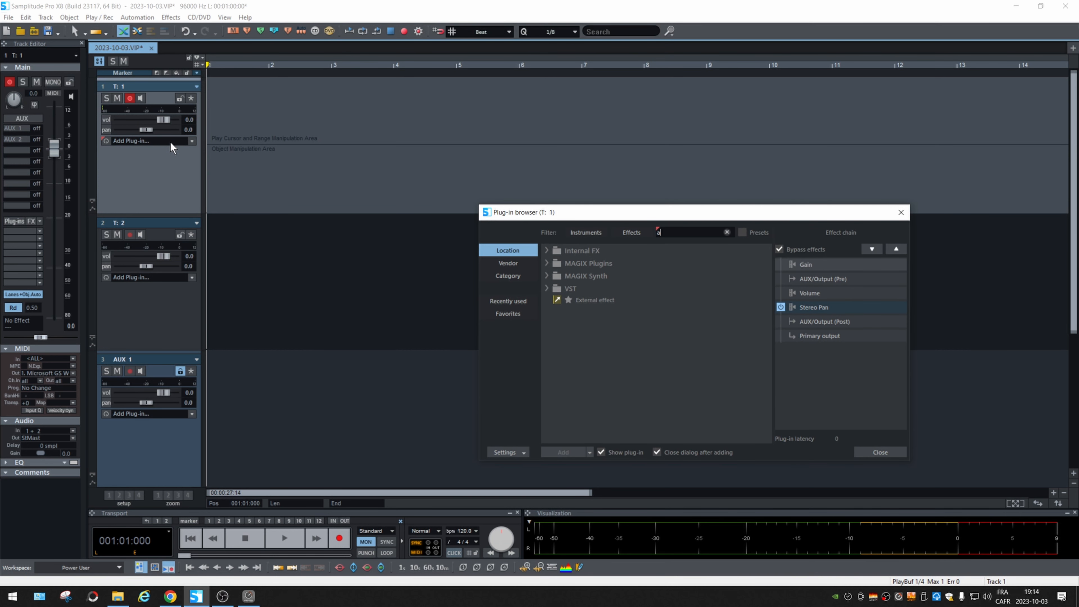
pyautogui.click(879, 452)
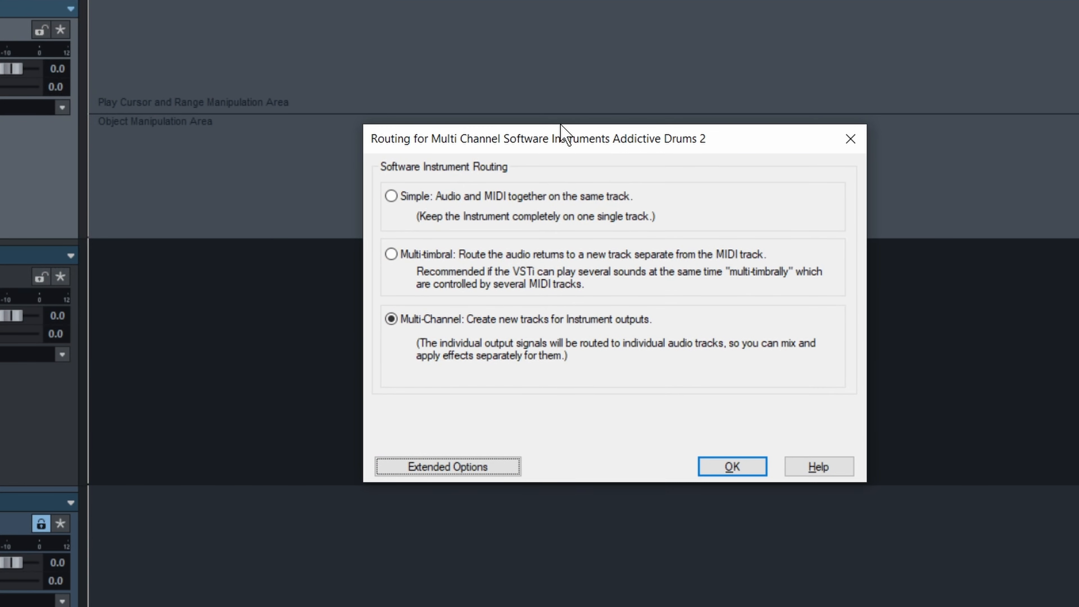
pyautogui.click(391, 196)
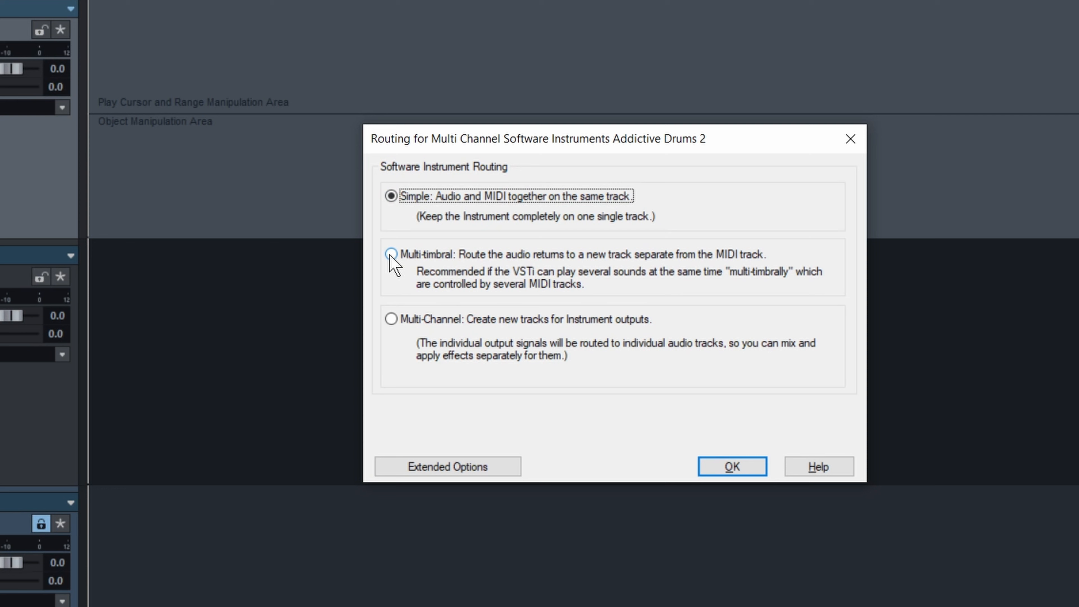
pyautogui.click(391, 254)
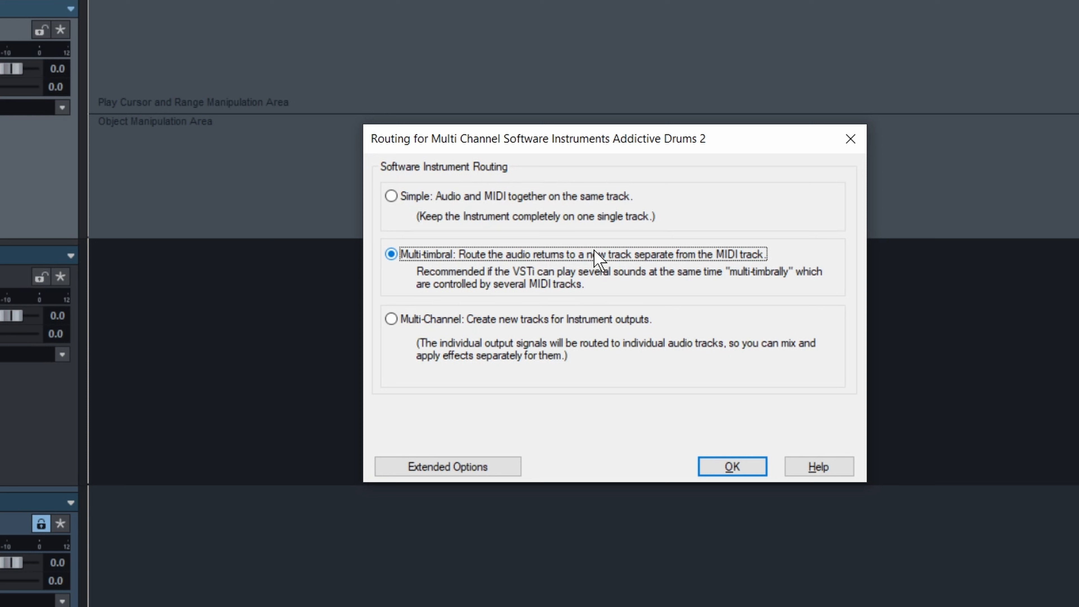
pyautogui.click(391, 254)
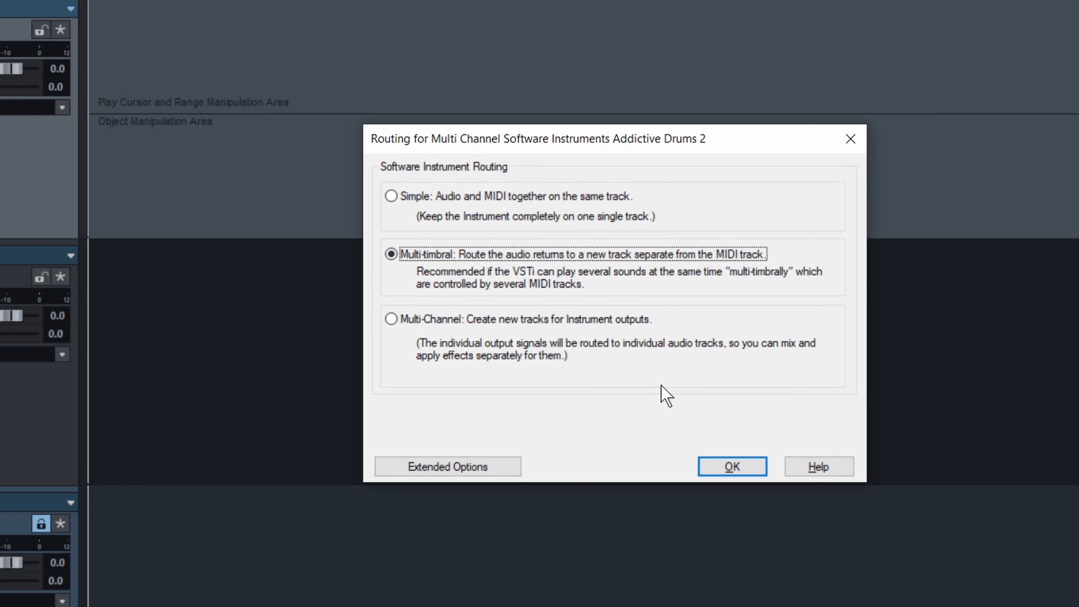
pyautogui.click(391, 318)
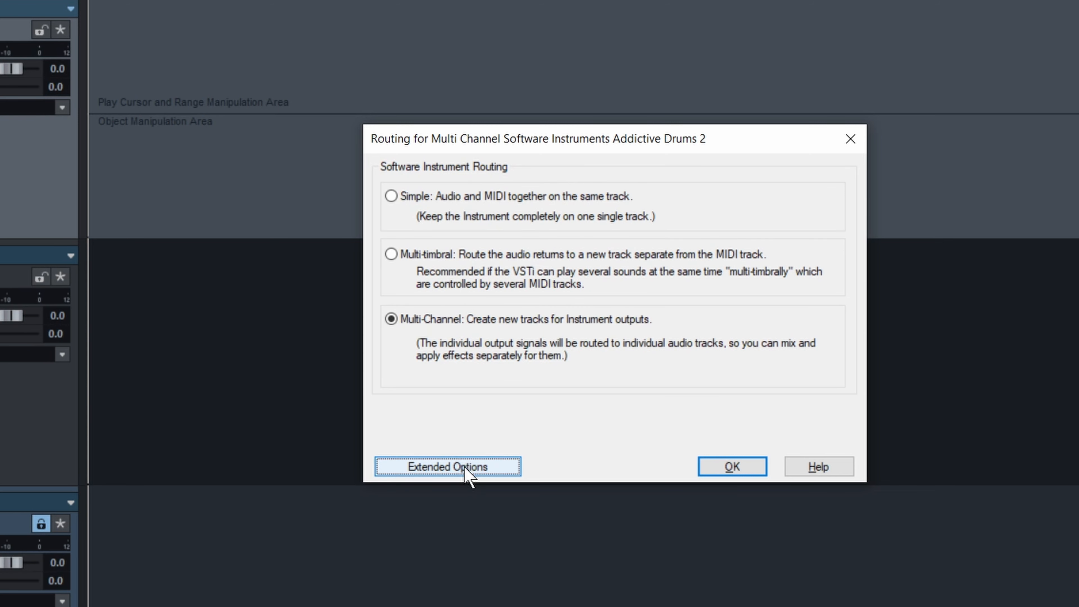
# Peek at the extended routing options, then confirm Multi-Channel so Master, Kick and Snare tracks are created
pyautogui.click(447, 466)
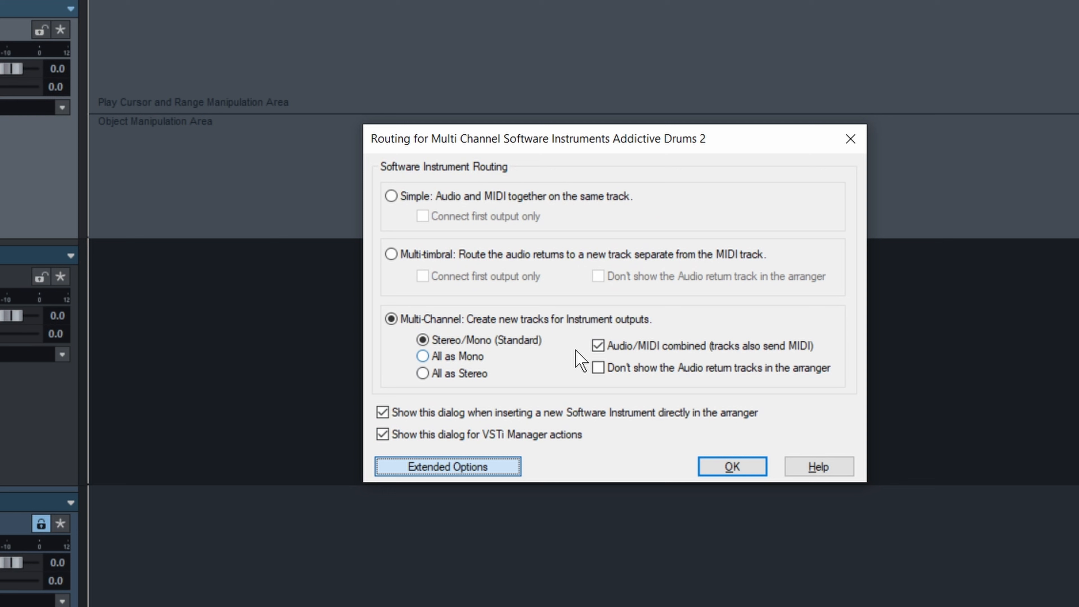
pyautogui.click(447, 466)
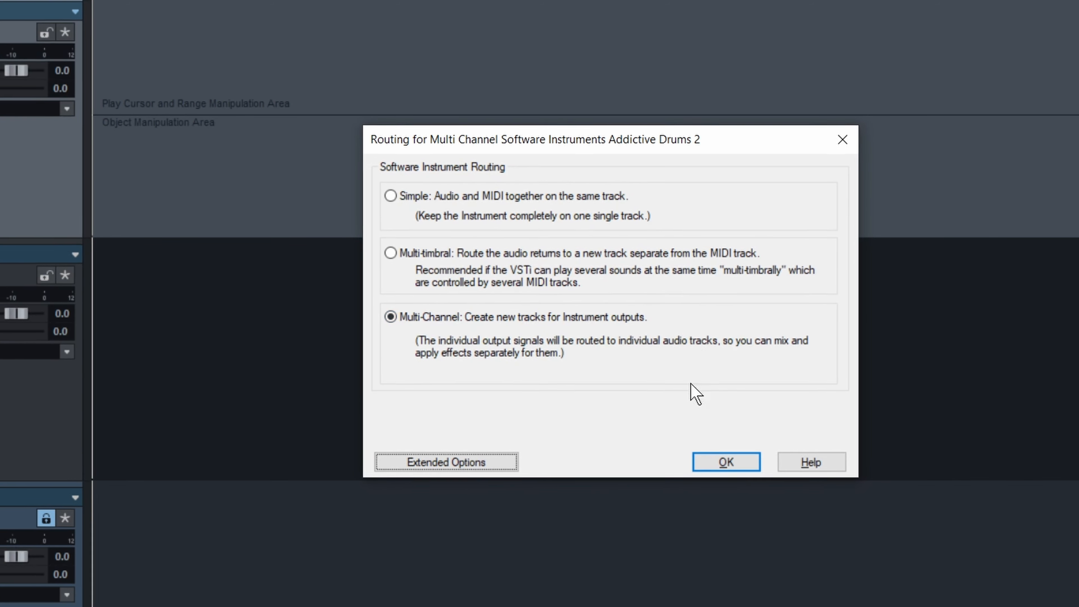
pyautogui.click(725, 462)
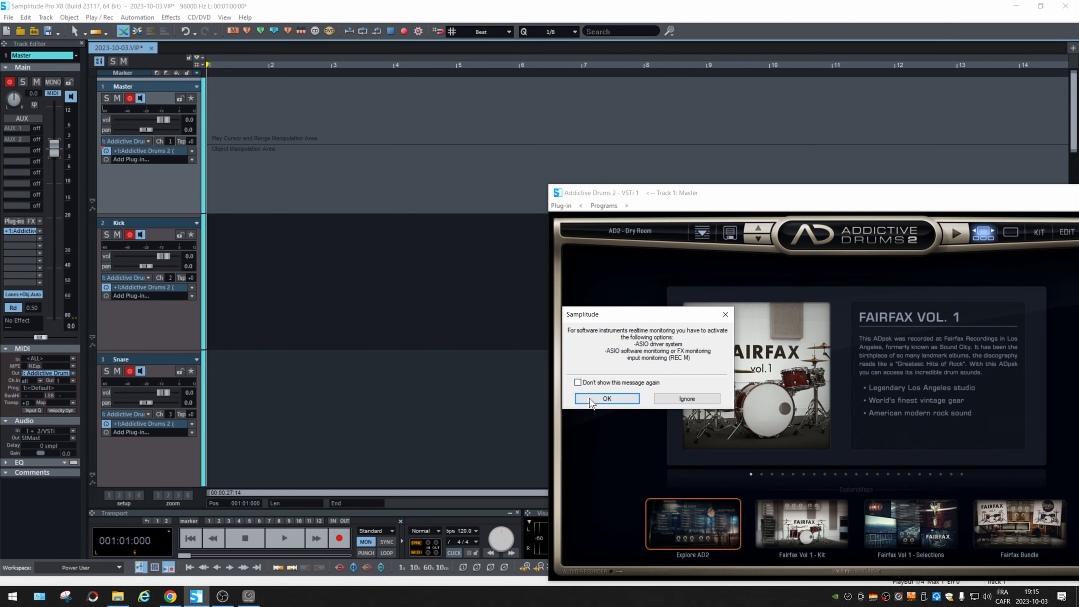
pyautogui.click(607, 398)
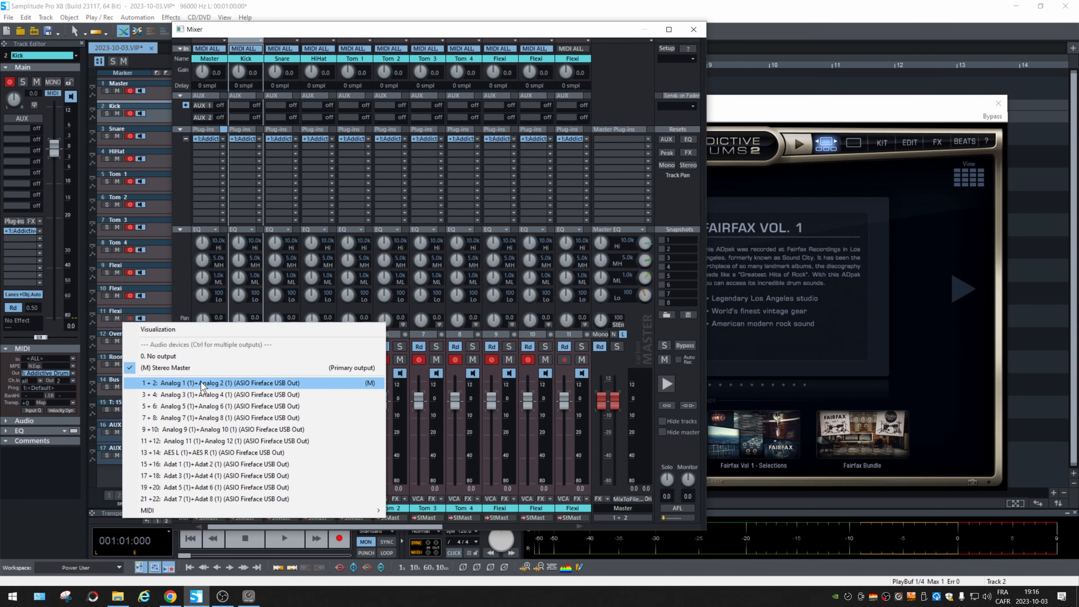
pyautogui.moveTo(224, 406)
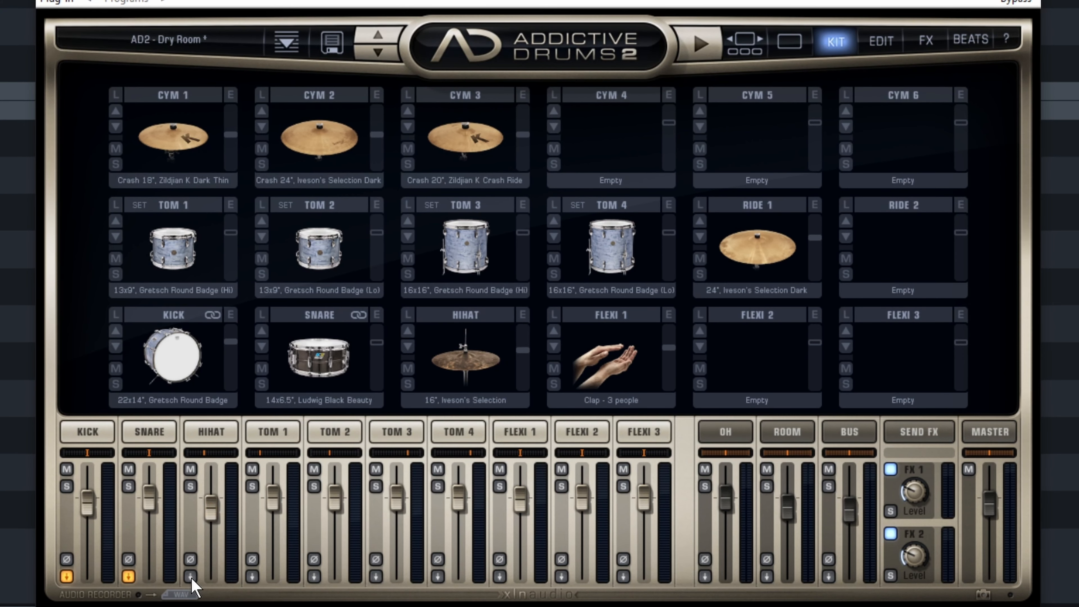
# Give the HIHAT channel its own output, then bring up the beats library with Dry Song 02
pyautogui.click(191, 580)
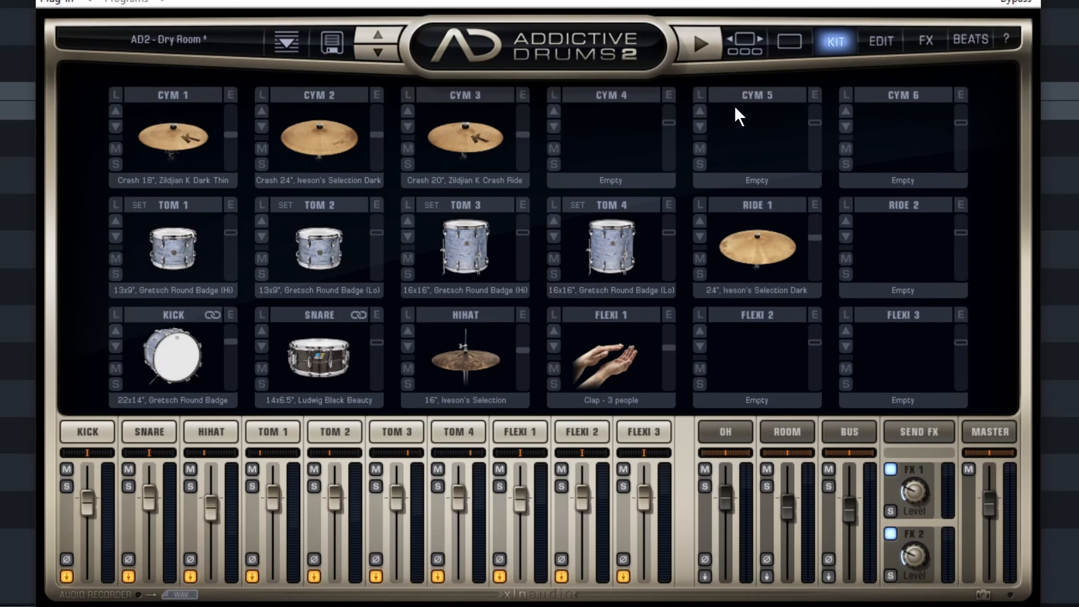
pyautogui.click(970, 40)
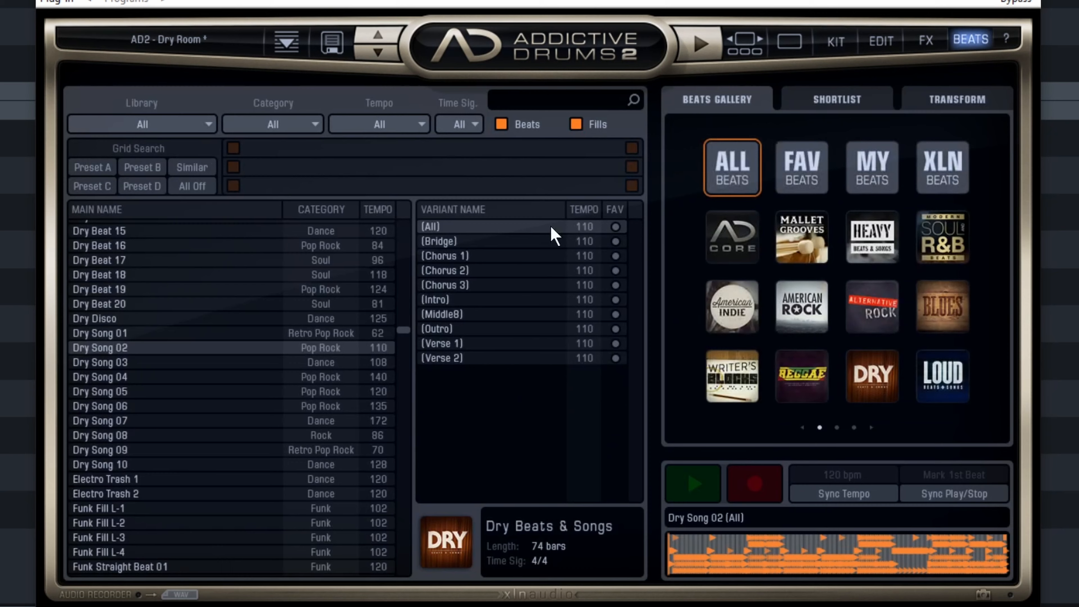